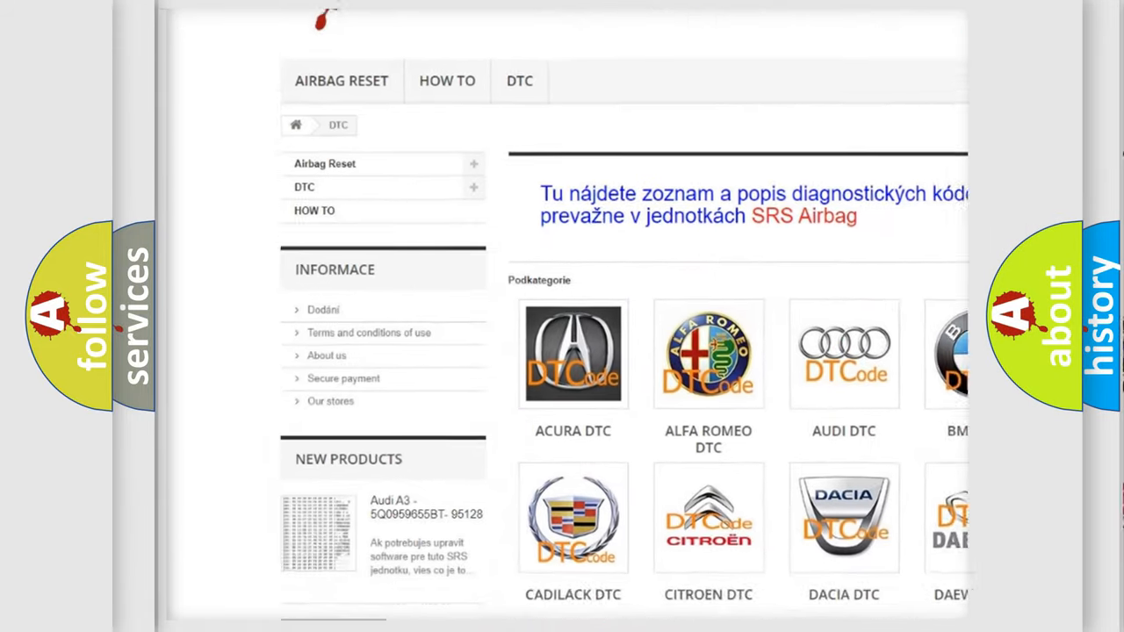
pyautogui.scroll(-3)
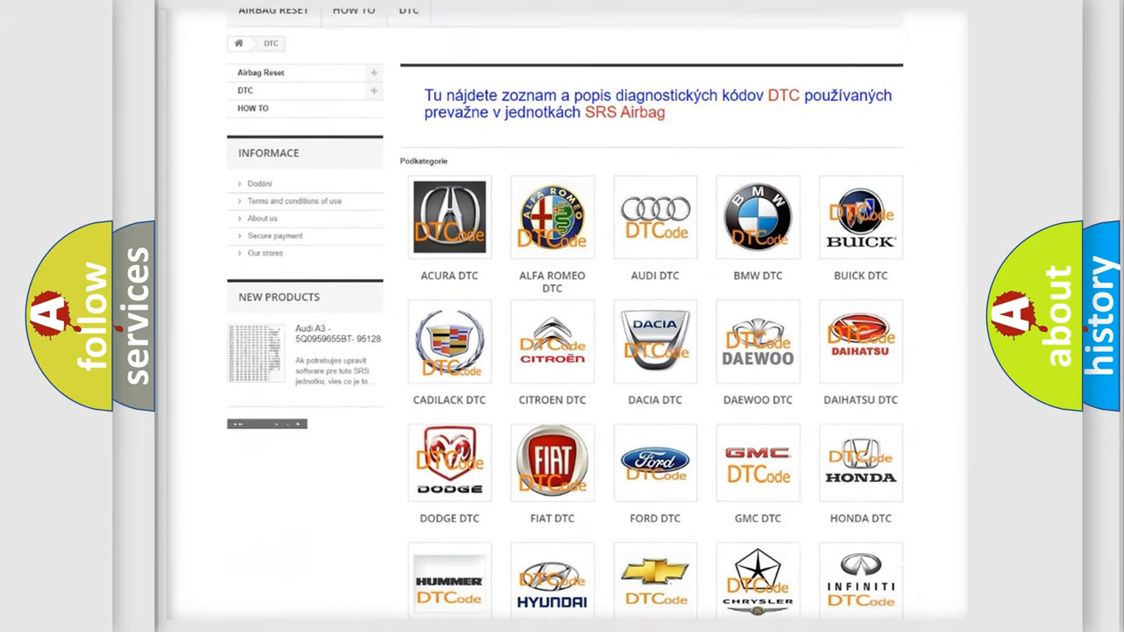
pyautogui.scroll(-3)
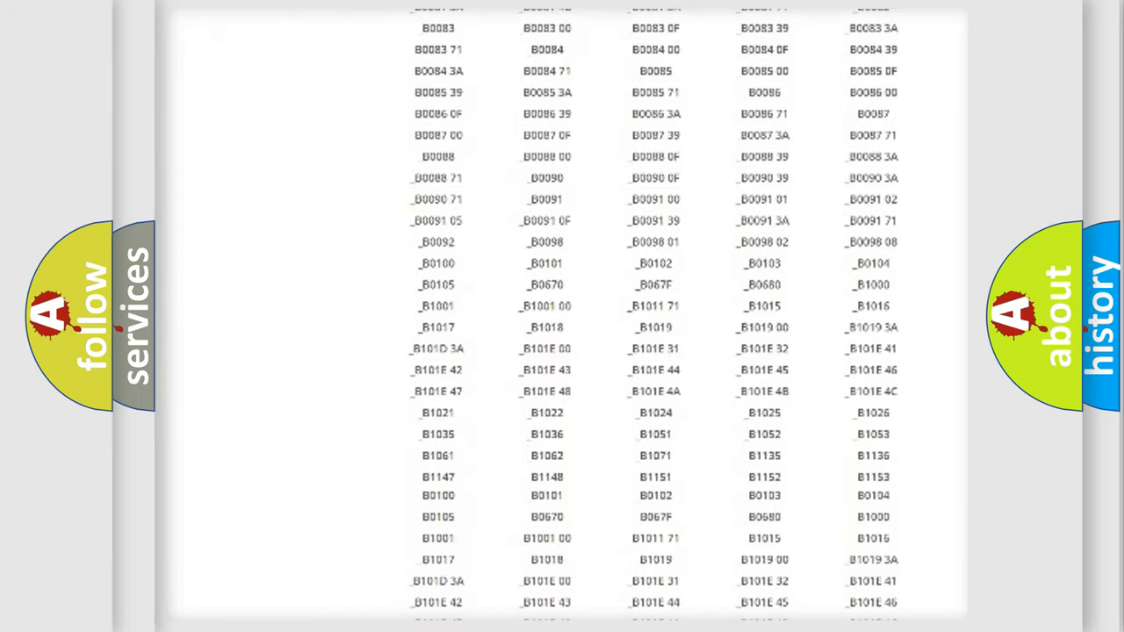
pyautogui.scroll(3)
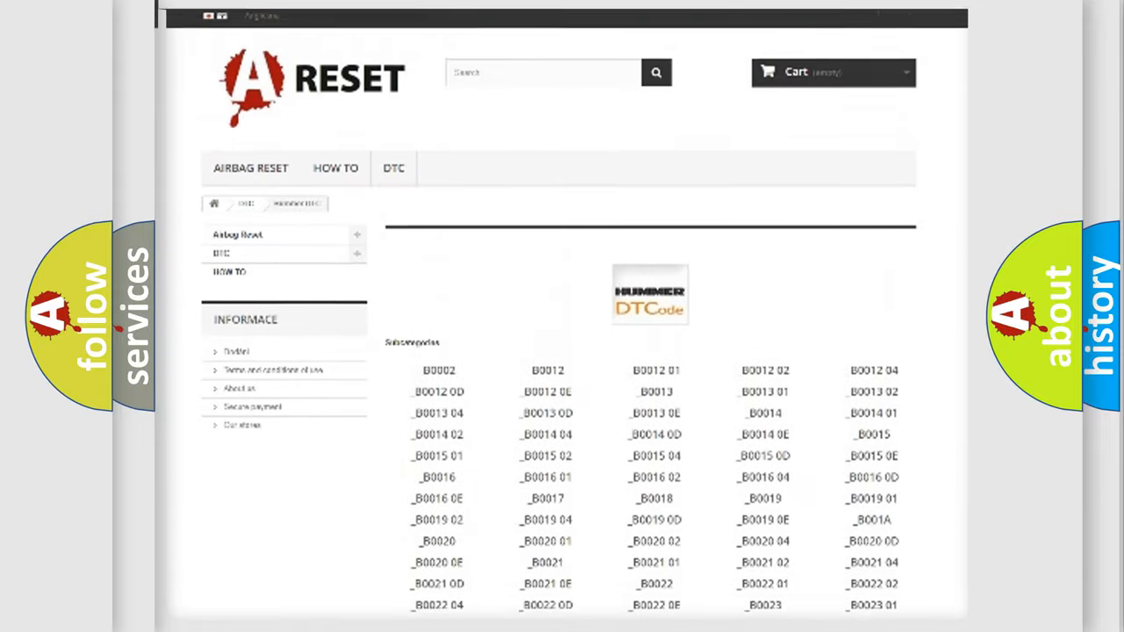